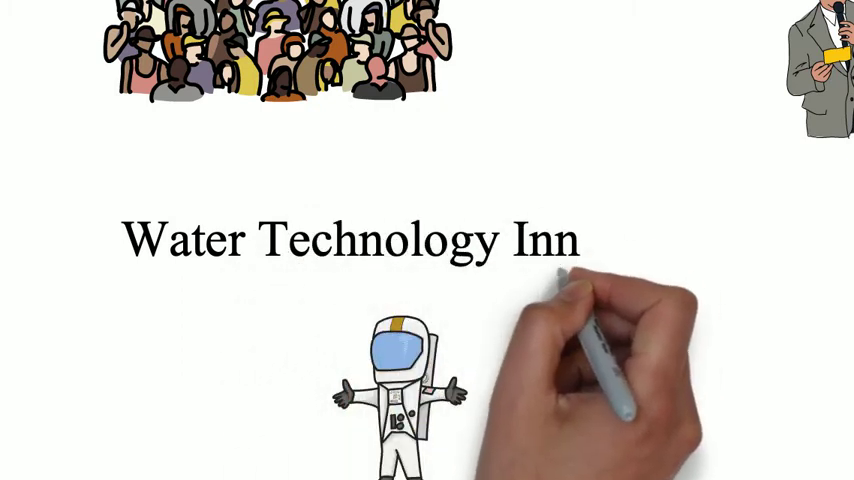
pyautogui.write('Innovators')
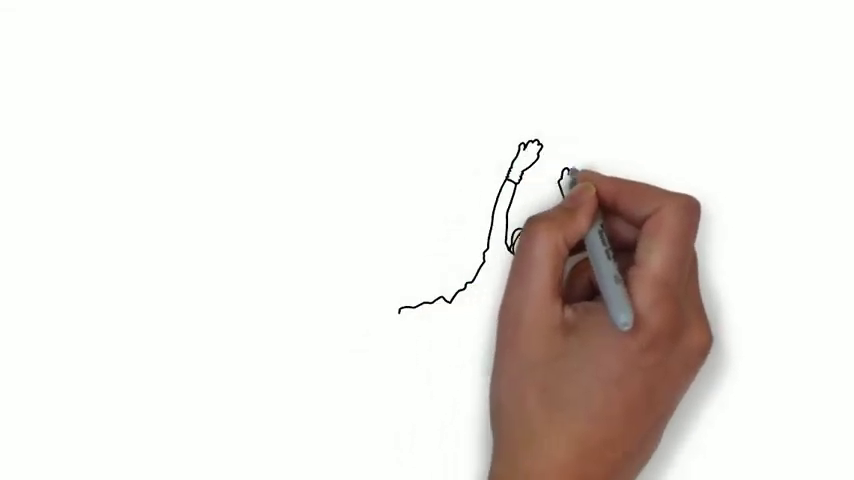
pyautogui.moveTo(570, 280)
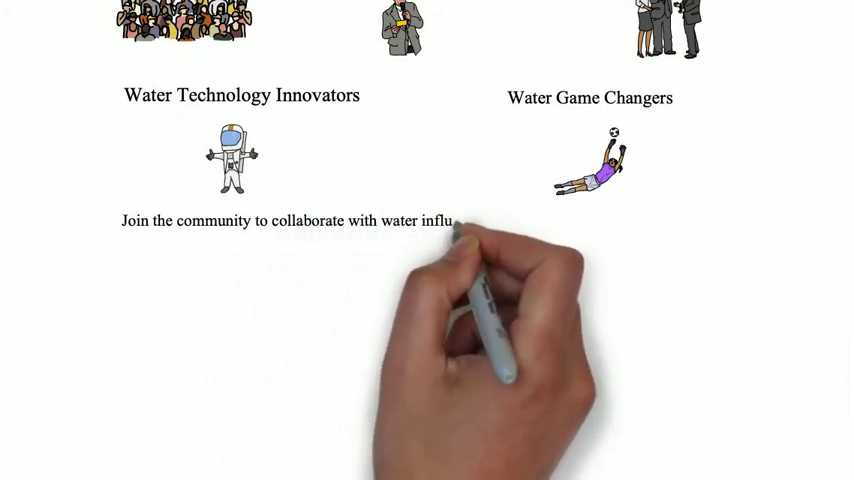
pyautogui.write('encers, water experts, potential technology')
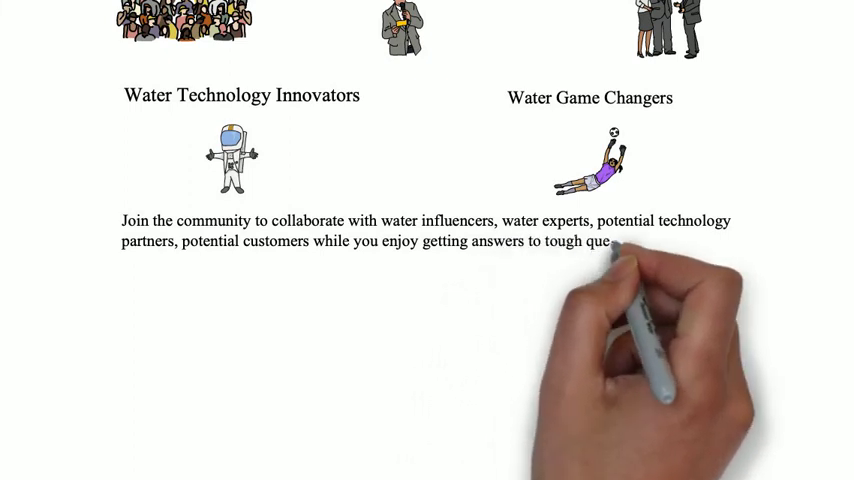
pyautogui.write('questions, cu')
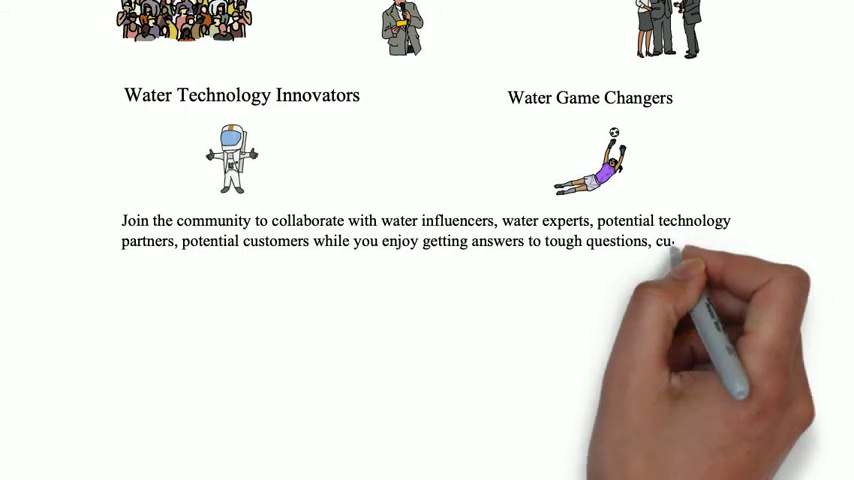
pyautogui.write('current rese')
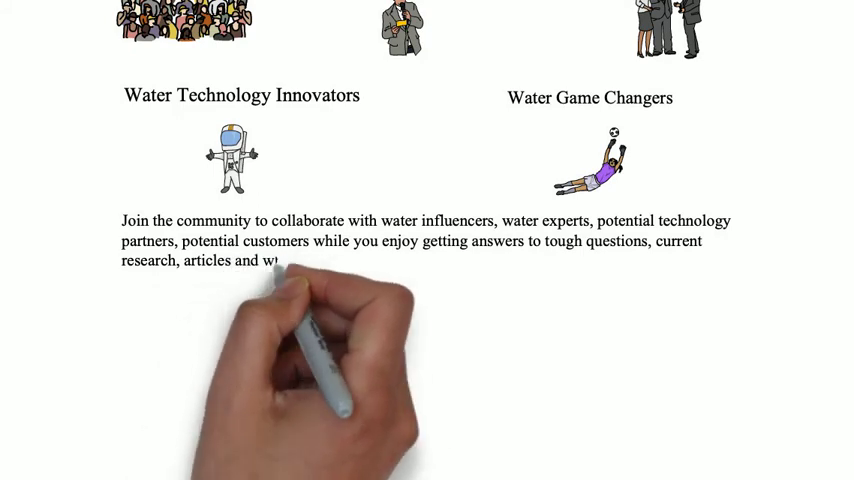
pyautogui.write('white paper')
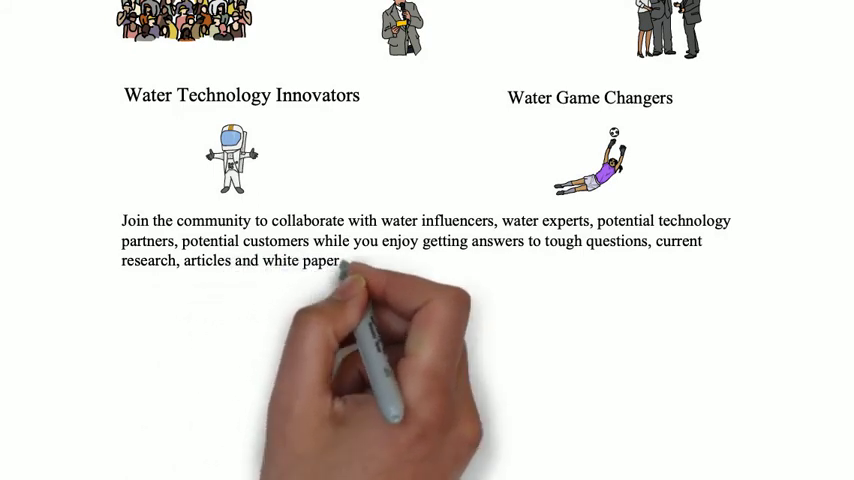